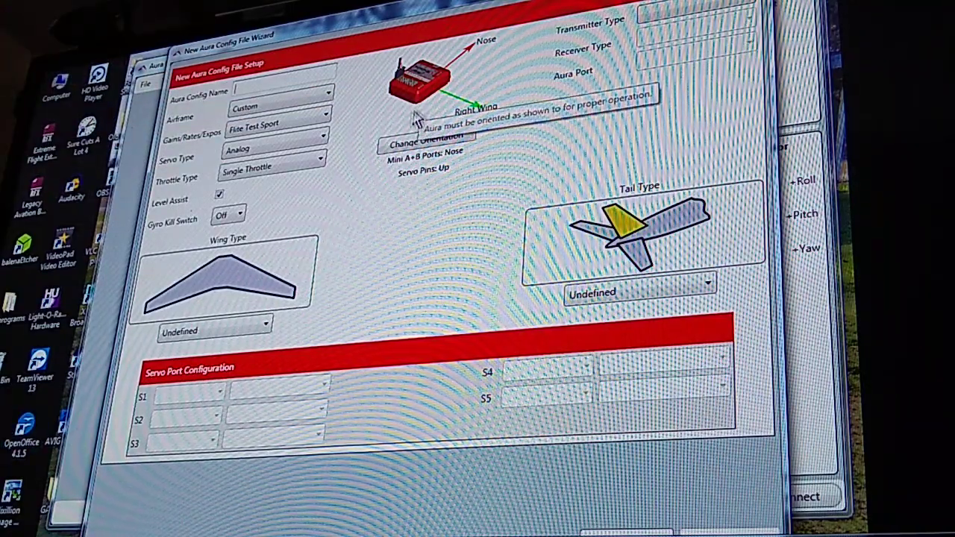
mouse_move(399, 347)
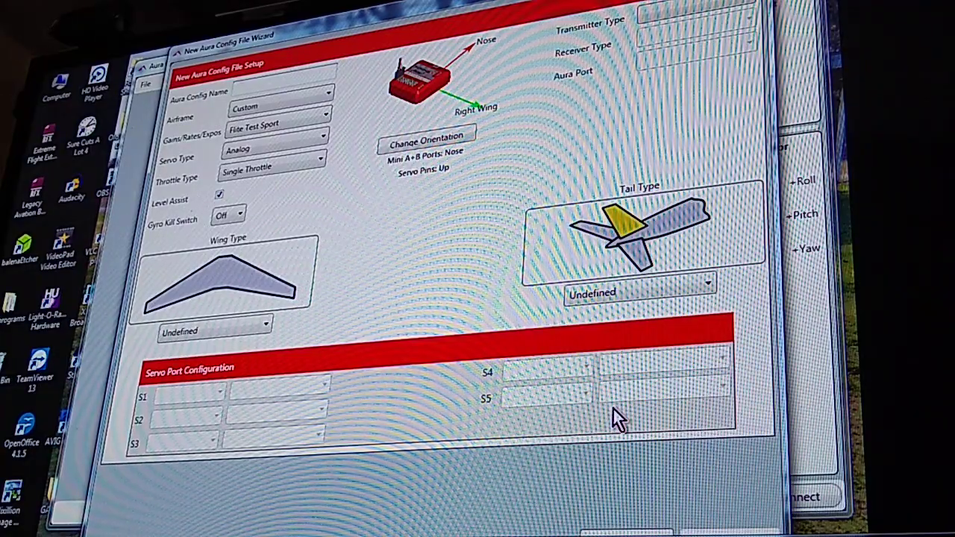
mouse_move(586, 414)
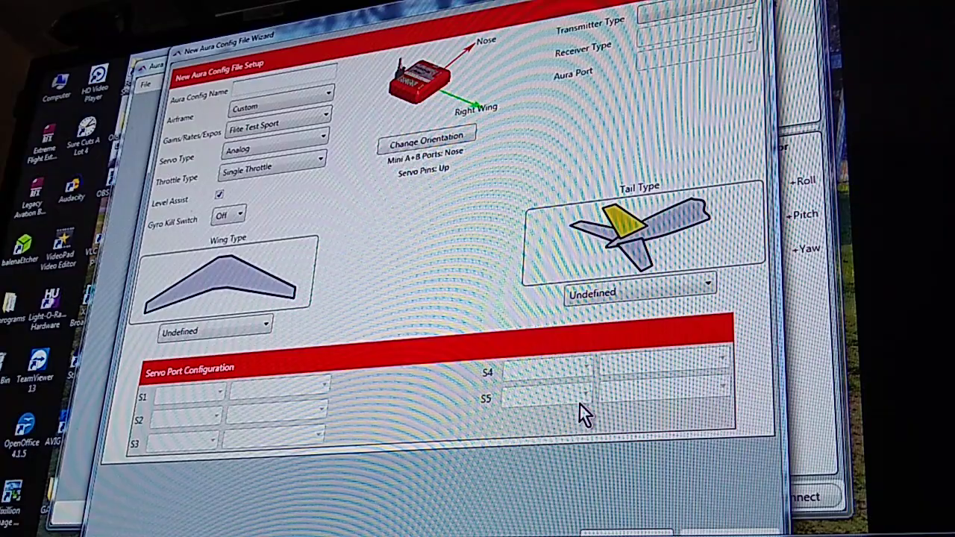
mouse_move(672, 474)
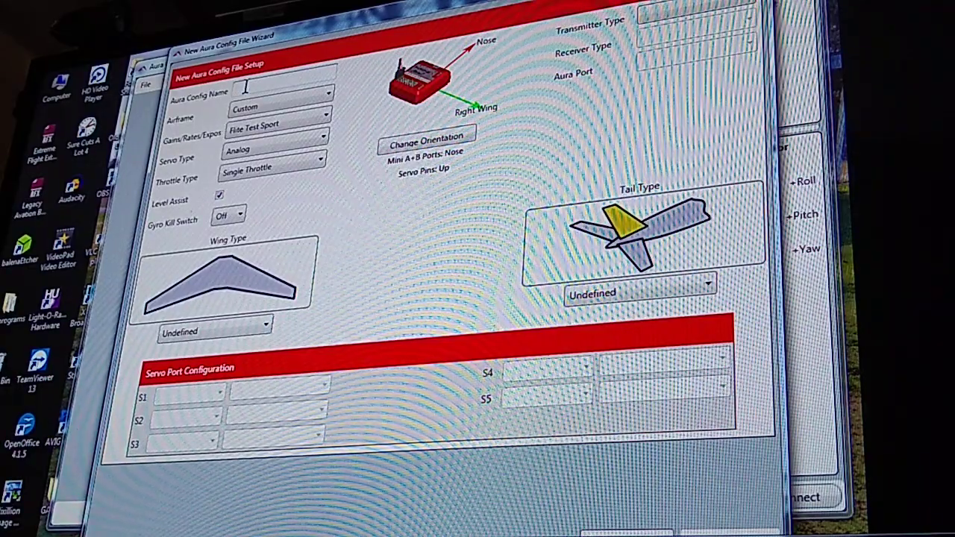
Step: Name the config '2nd 3D', keep the Custom airframe, and pick Flite Test 3D gains/rates/expos
type("2nd 3D")
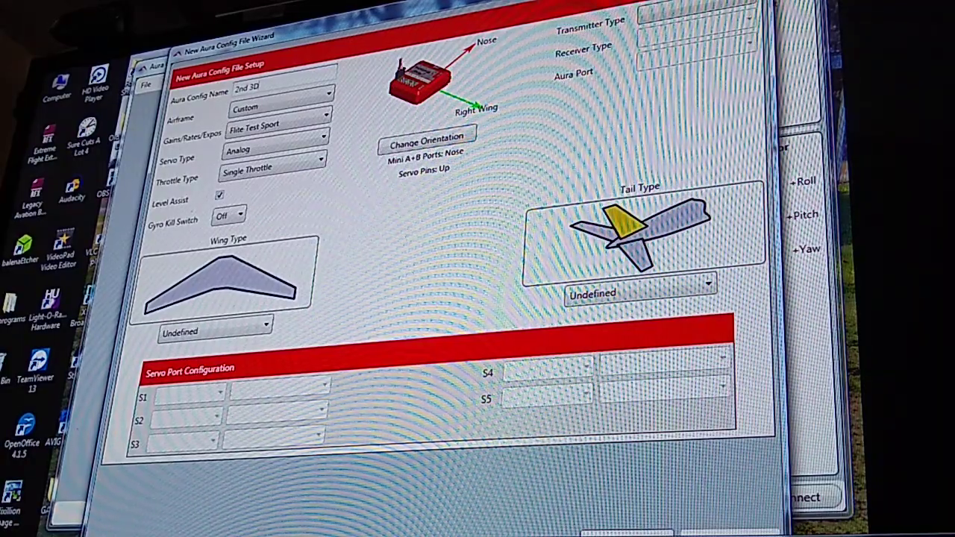
mouse_move(254, 115)
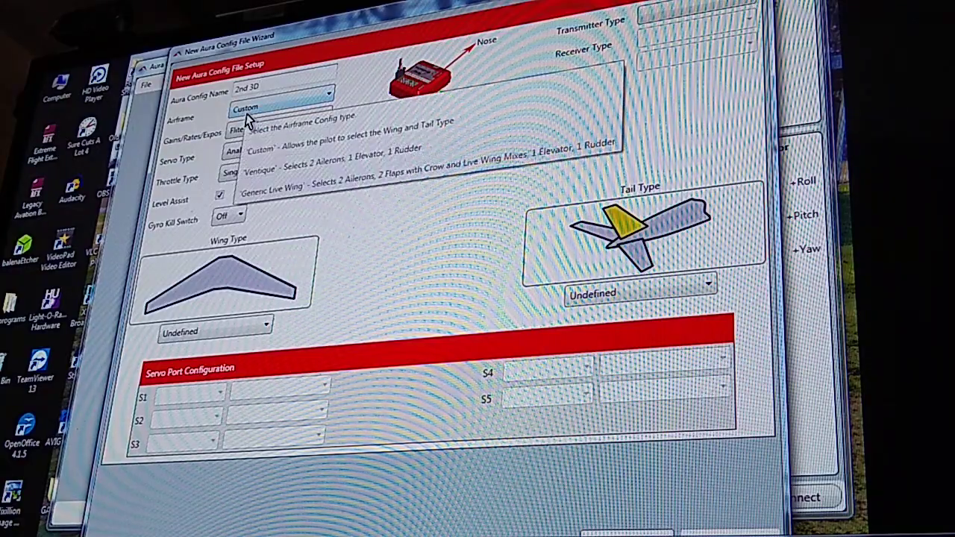
left_click(273, 123)
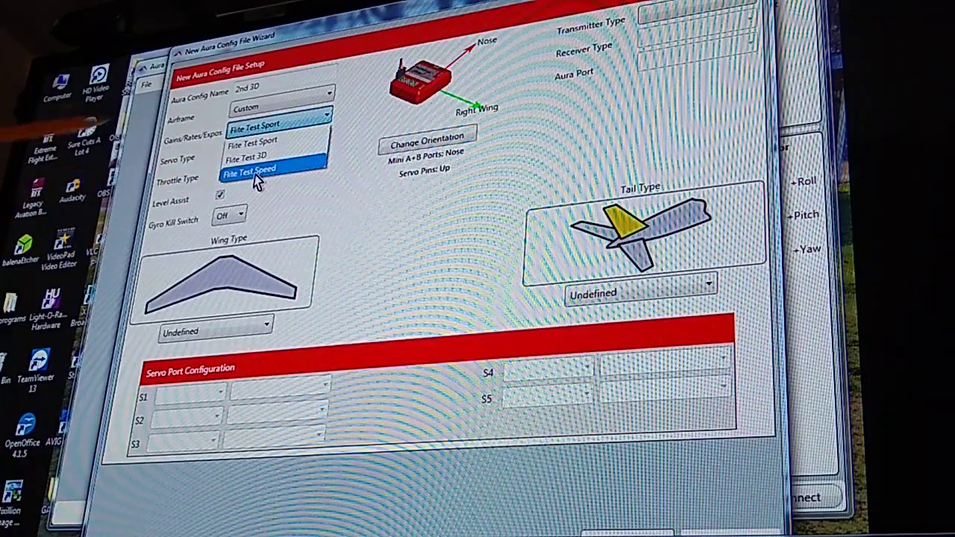
mouse_move(249, 158)
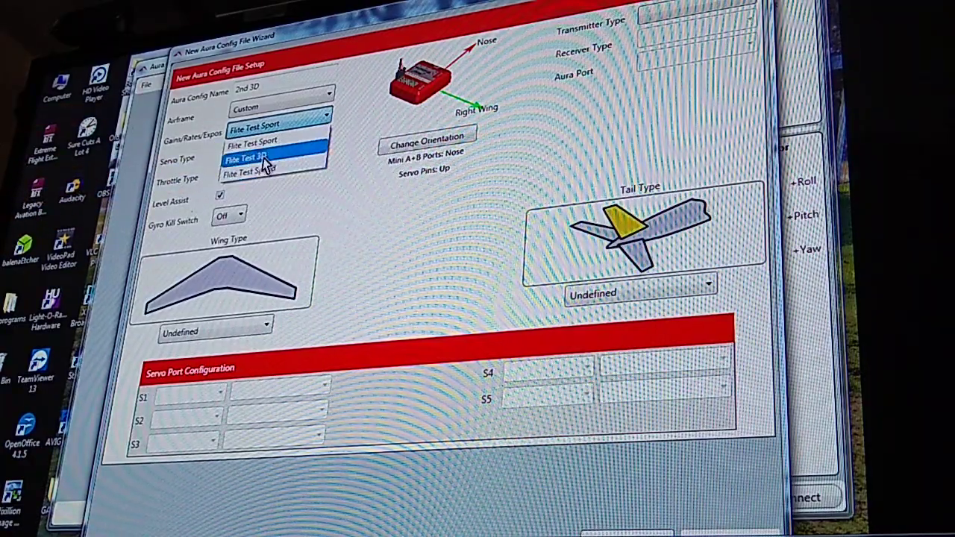
left_click(246, 158)
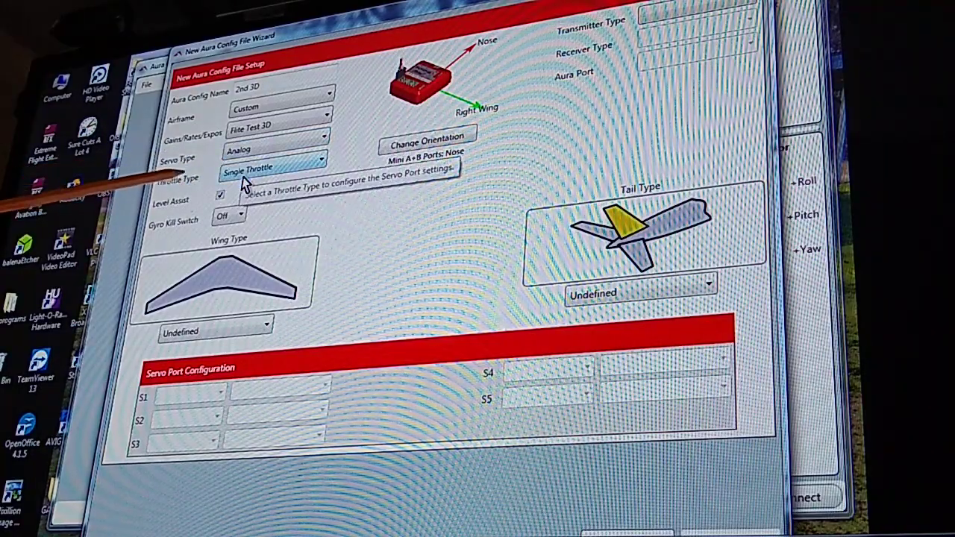
left_click(276, 163)
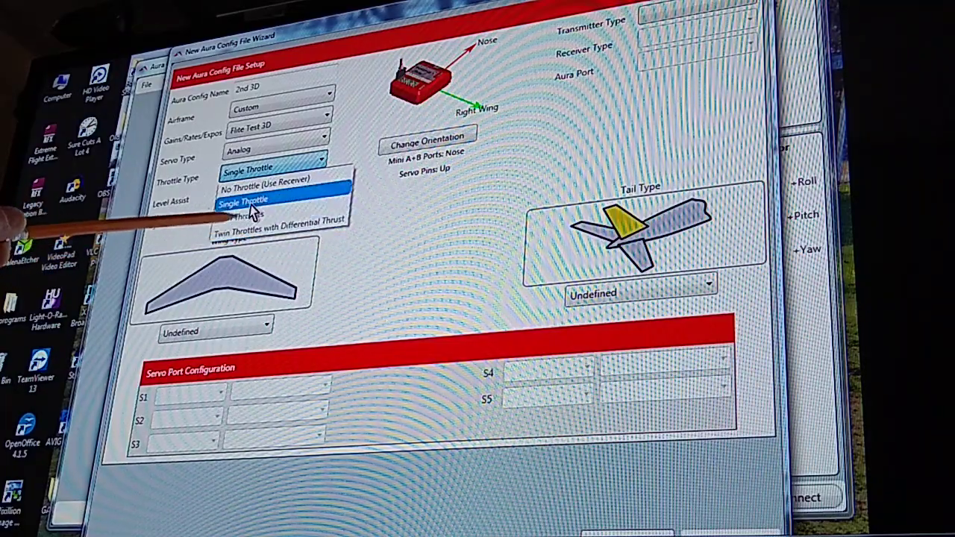
left_click(244, 200)
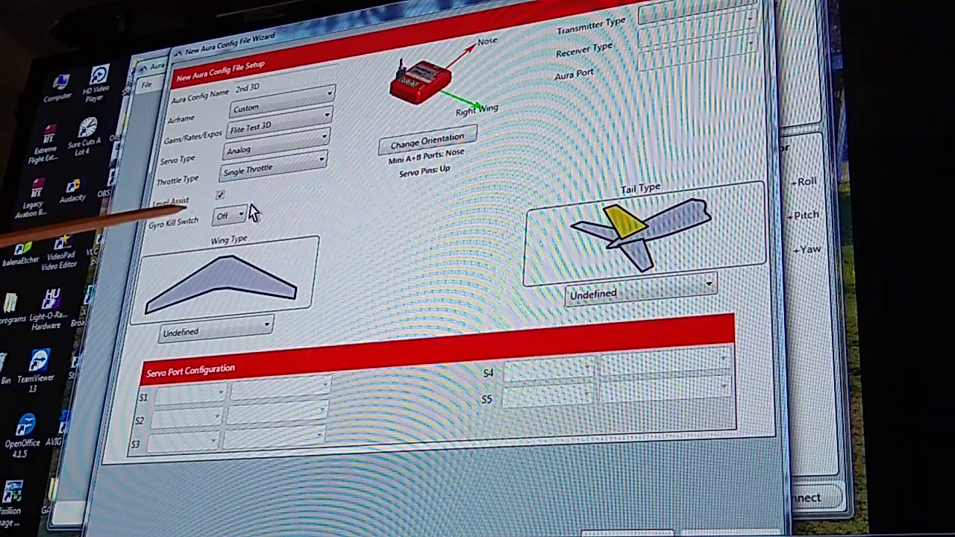
mouse_move(209, 201)
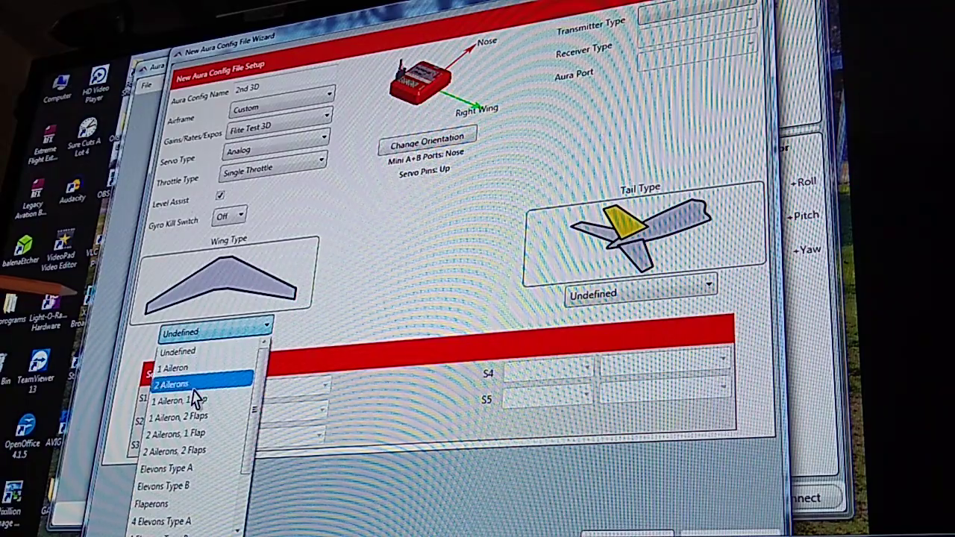
mouse_move(187, 434)
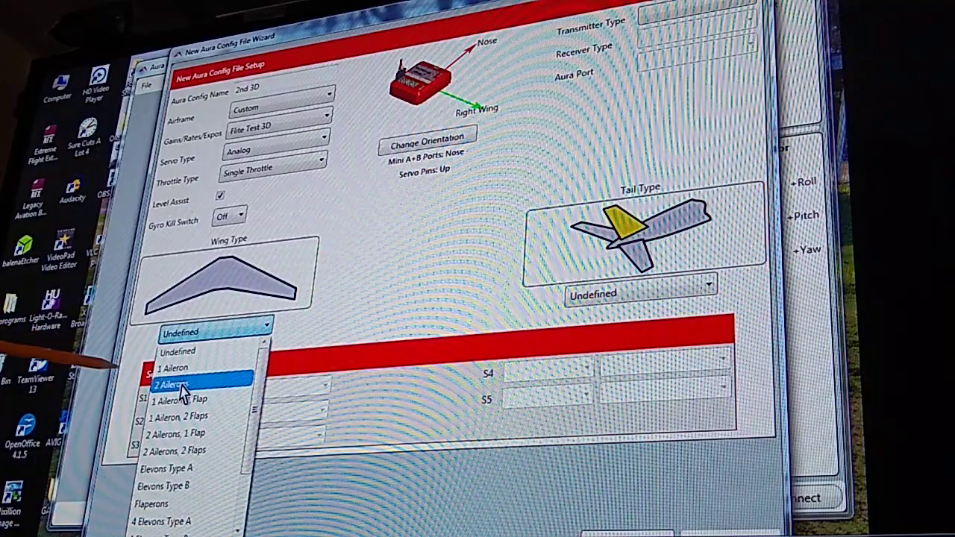
mouse_move(197, 416)
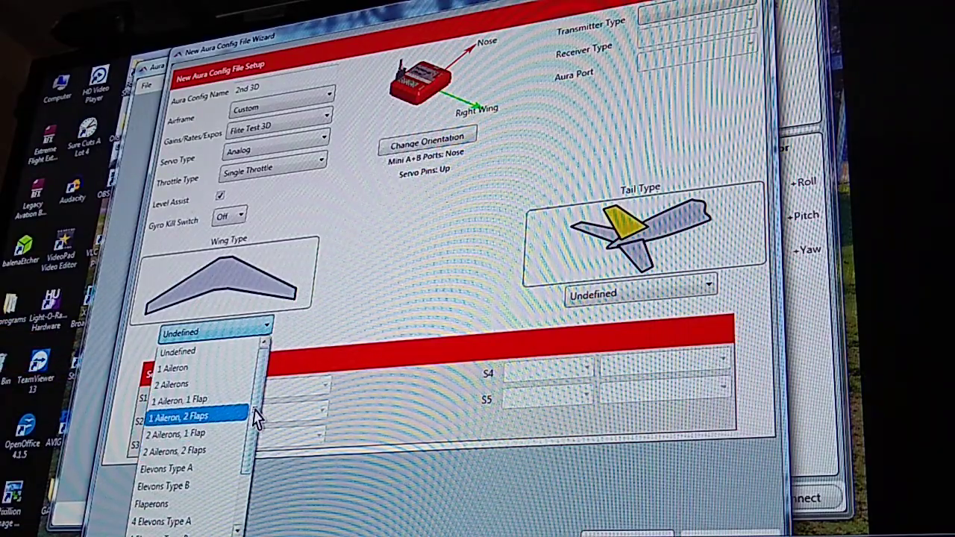
Step: Choose 2 Ailerons as the wing type from the scrolled list
scroll("down", 3)
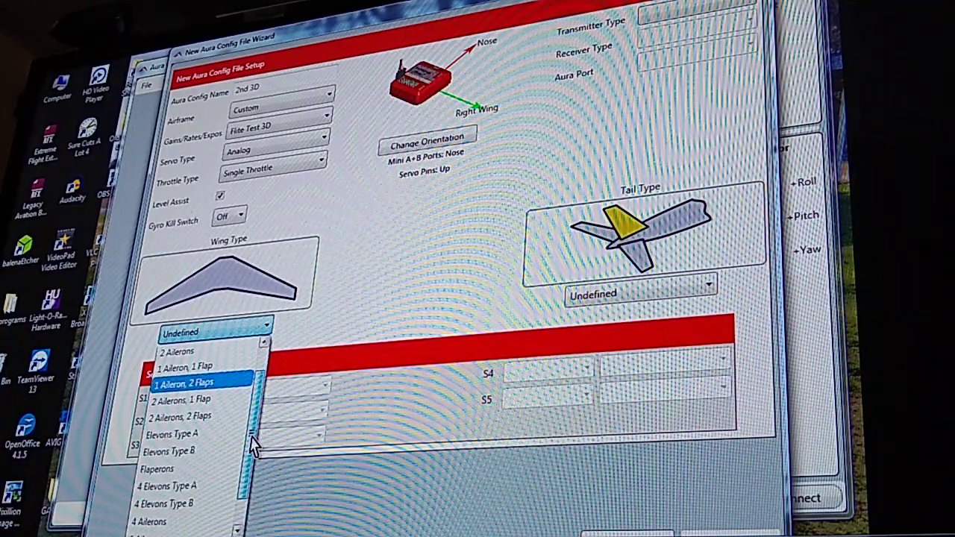
scroll("down", 3)
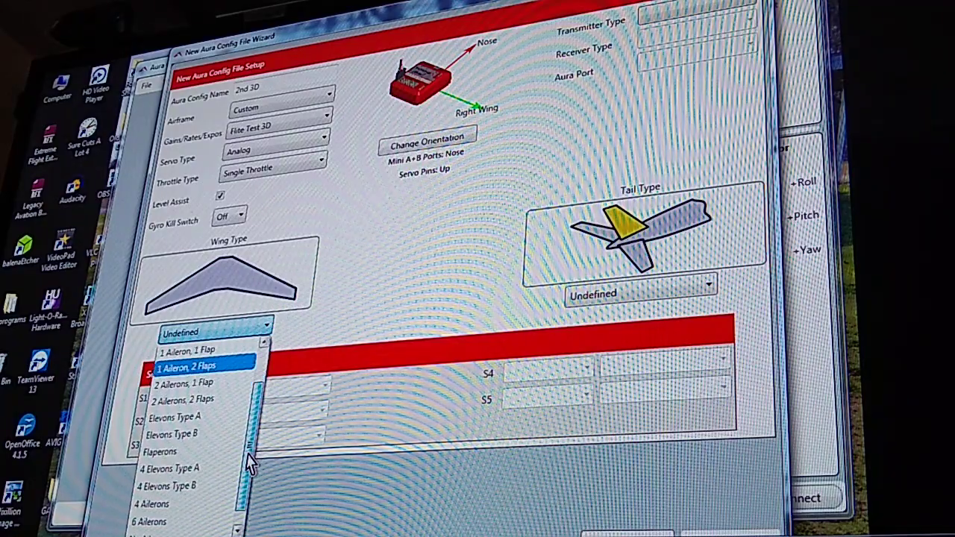
scroll("down", 3)
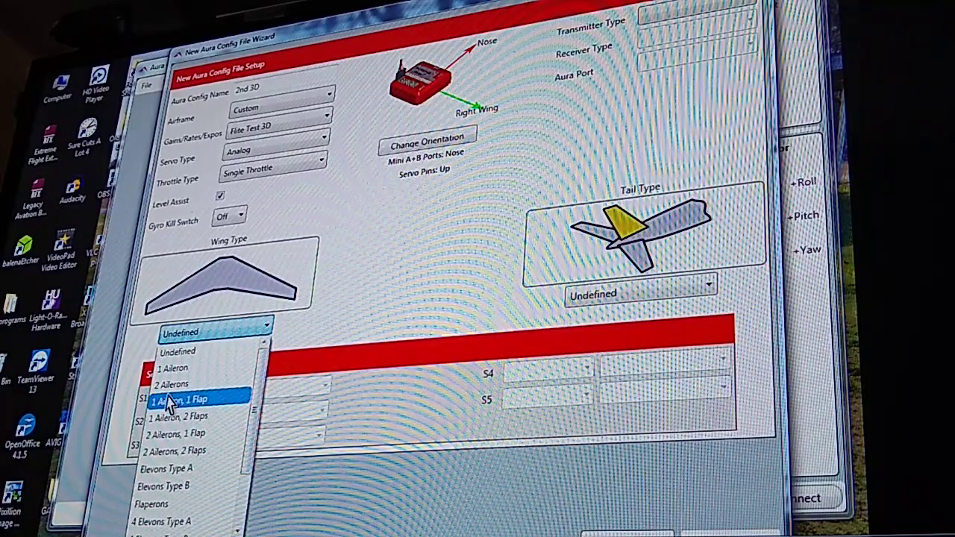
left_click(173, 384)
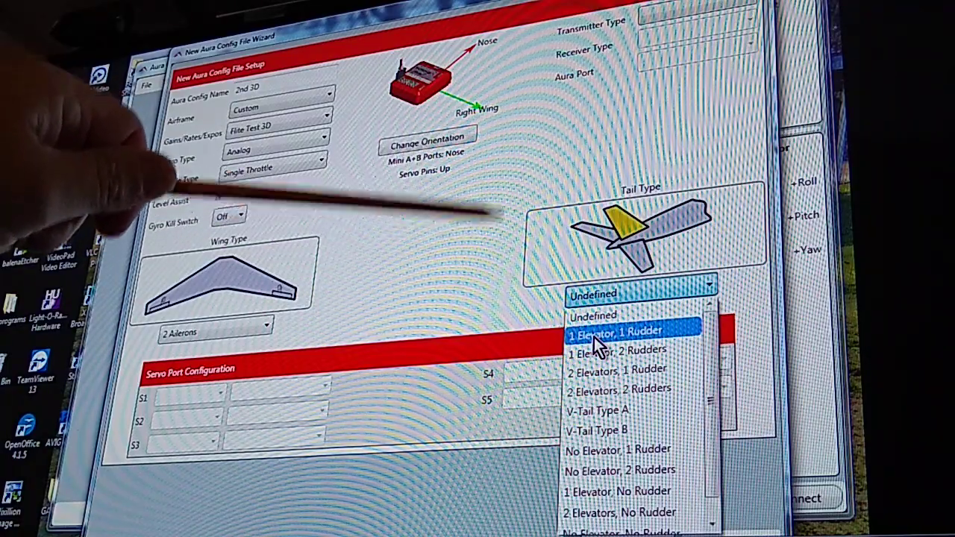
Step: Choose the 1 Elevator, 1 Rudder tail type and confirm it after rechecking the list
left_click(618, 328)
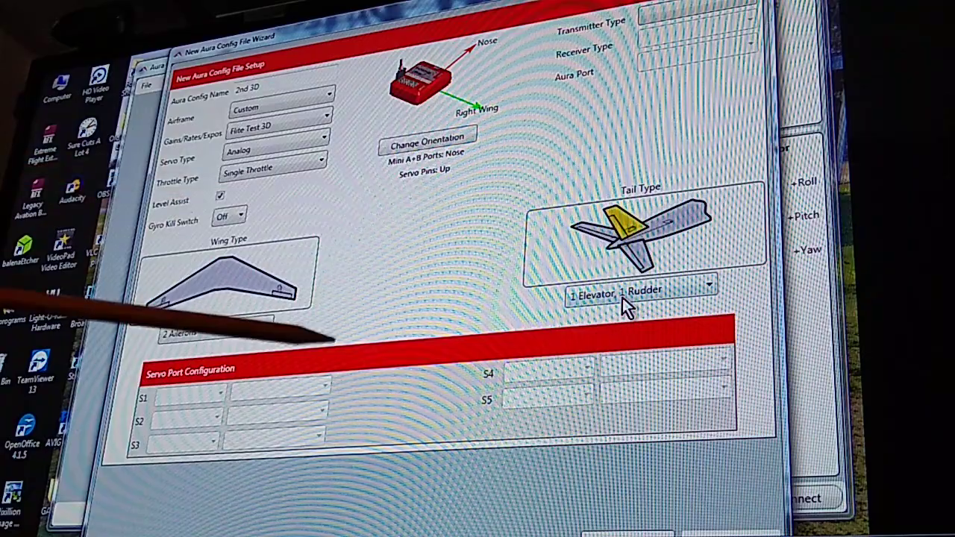
left_click(638, 291)
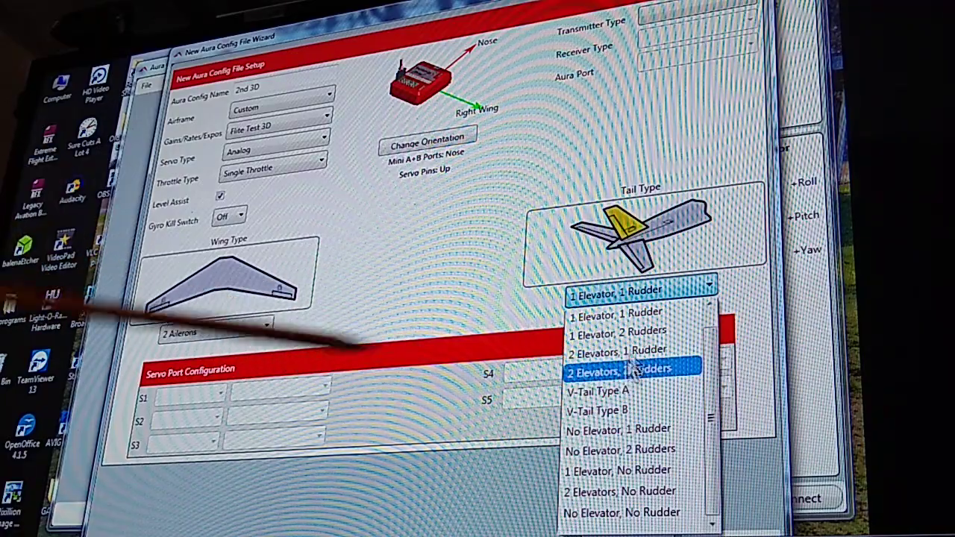
left_click(626, 312)
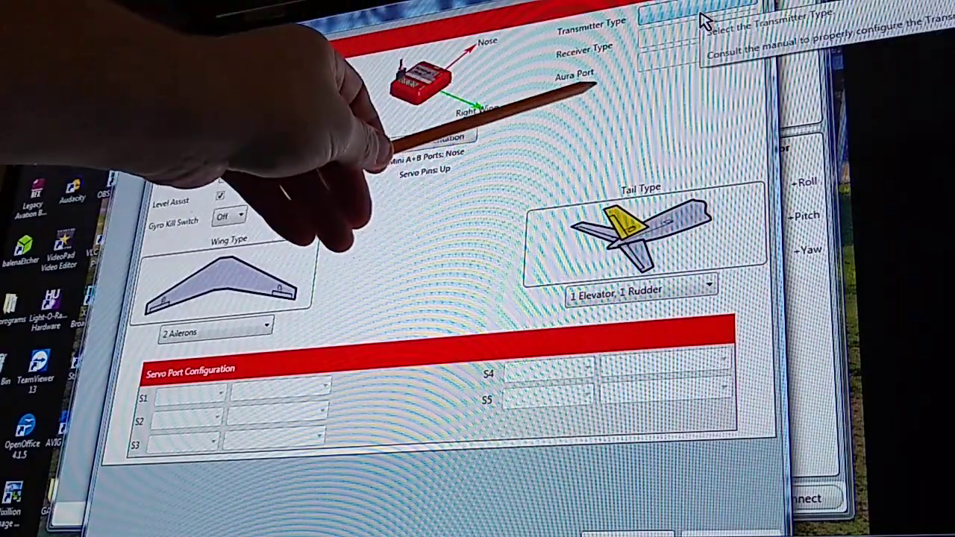
Step: Set Spektrum as the transmitter and Spektrum SRXL as the receiver type
left_click(698, 20)
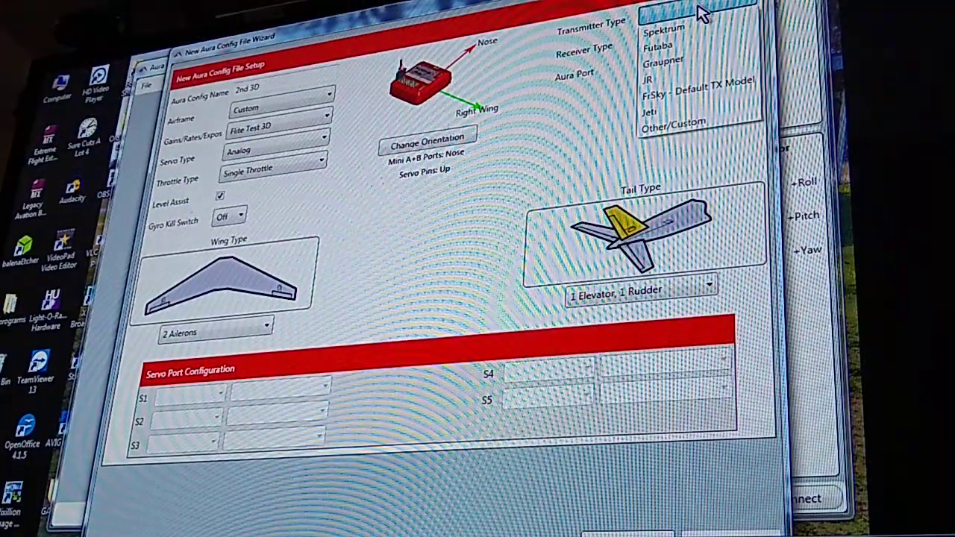
left_click(663, 27)
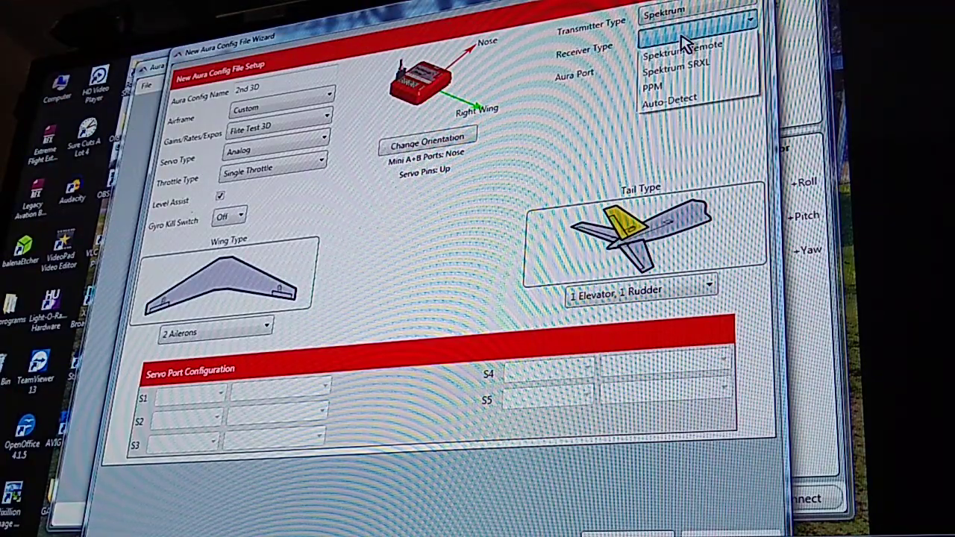
mouse_move(679, 56)
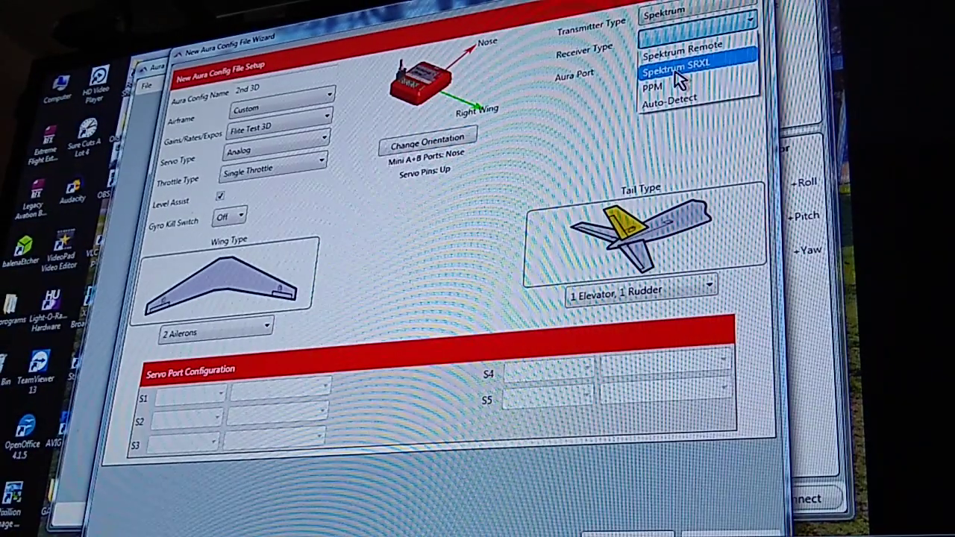
left_click(675, 73)
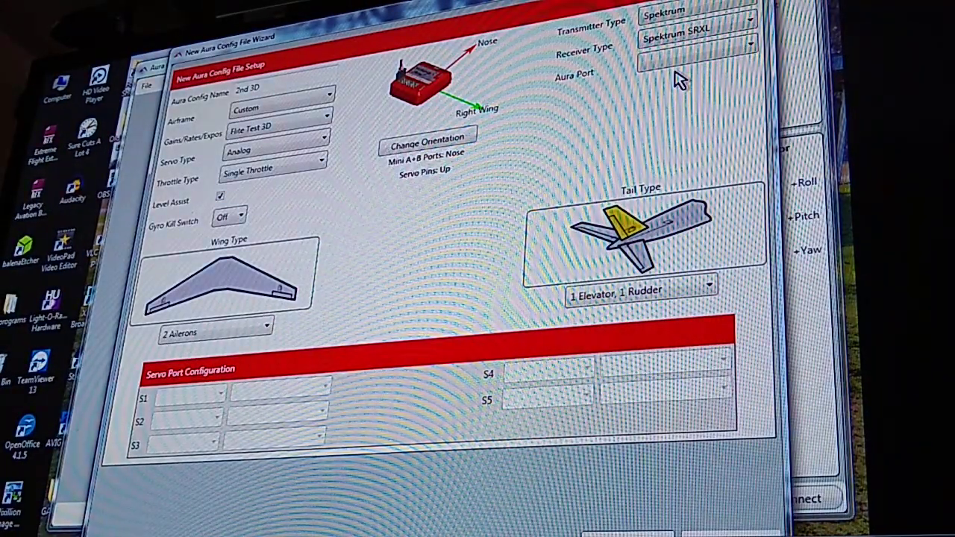
left_click(693, 78)
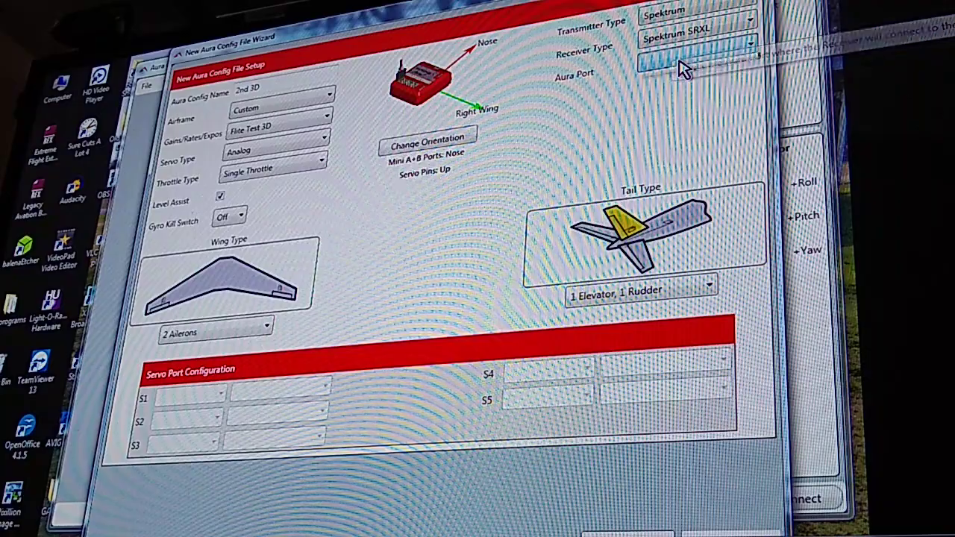
Step: Select Port B as the Aura port so throttle, ailerons, elevator and rudder servo ports auto-assign
left_click(693, 63)
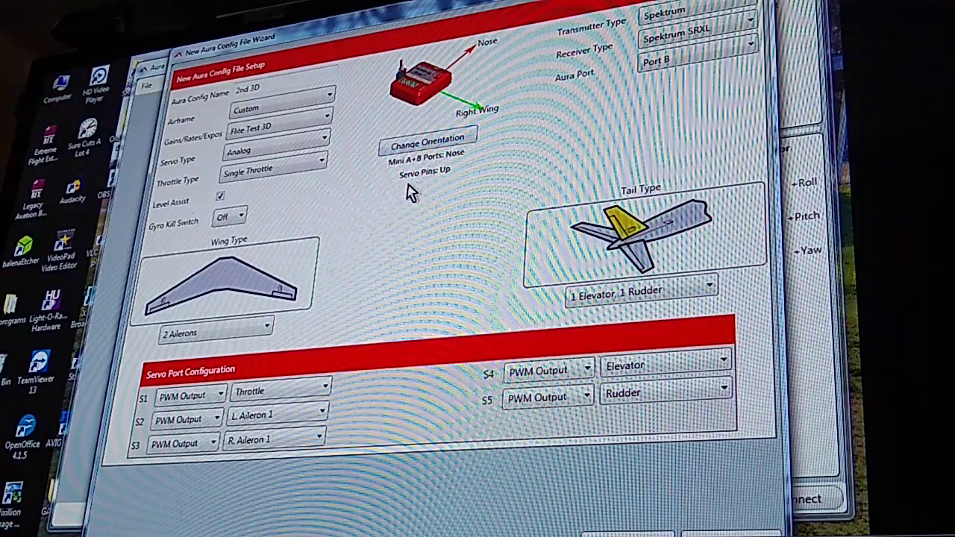
mouse_move(425, 146)
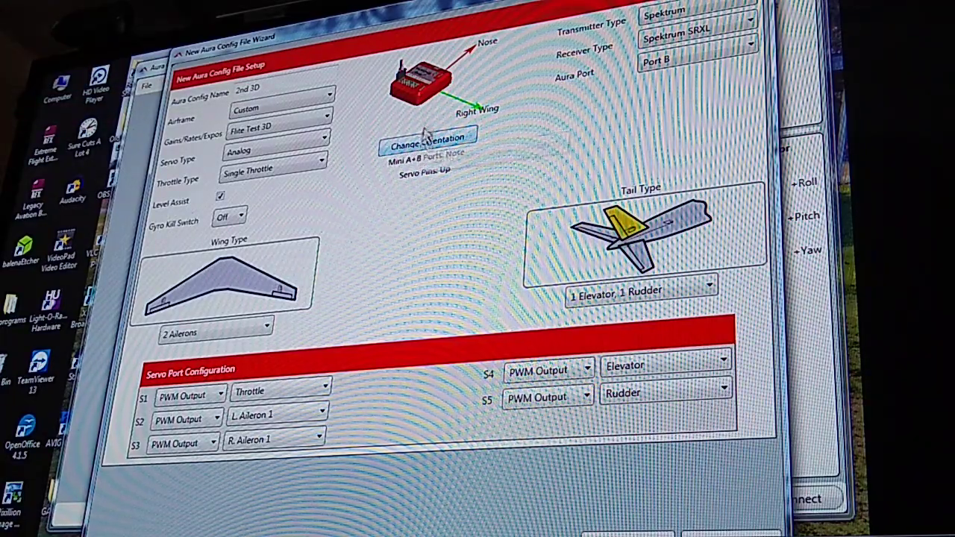
mouse_move(418, 97)
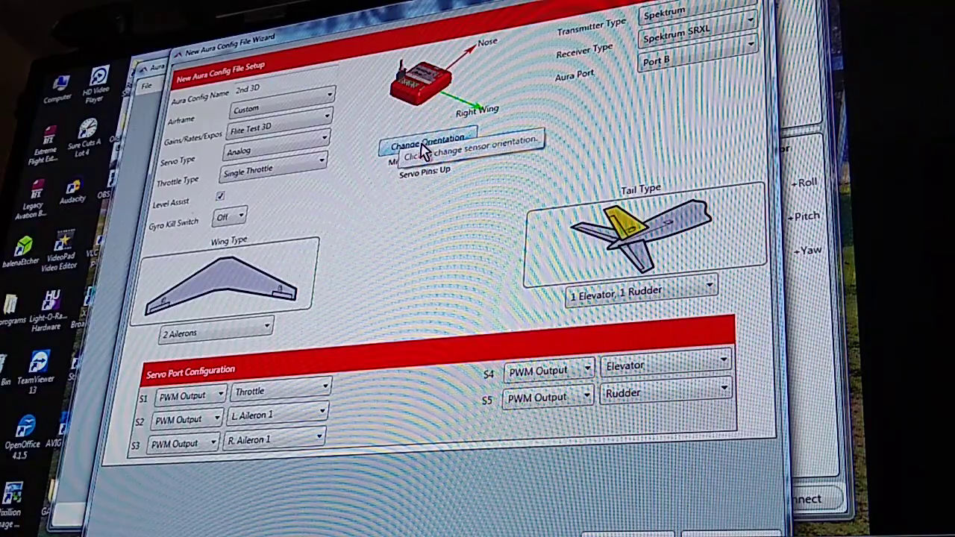
left_click(427, 141)
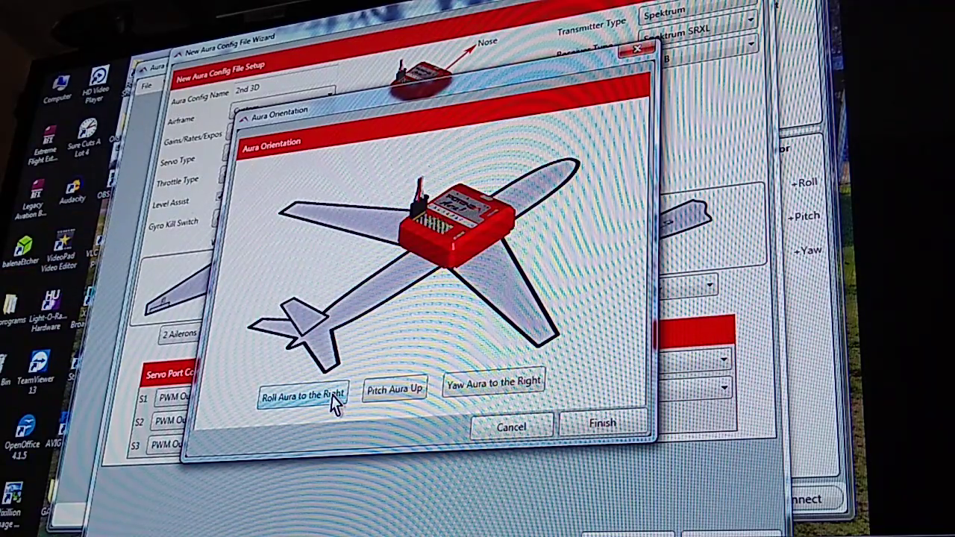
Step: Roll the Aura model right until servo pins face the left wing, then finish the orientation
left_click(302, 394)
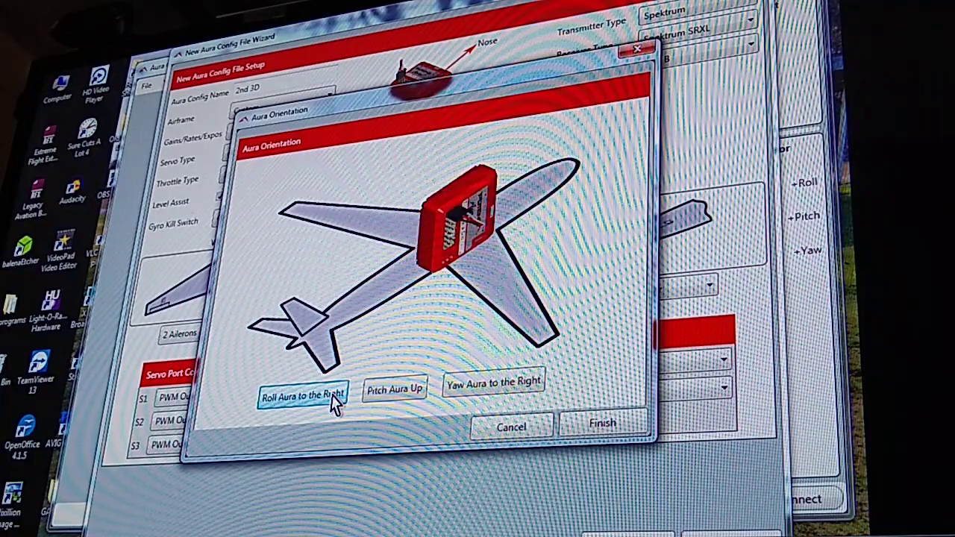
left_click(303, 394)
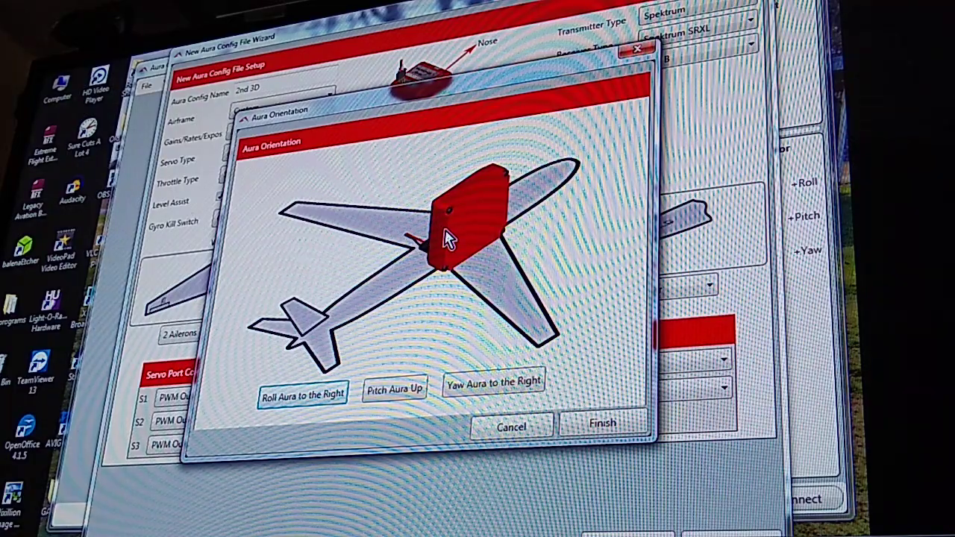
mouse_move(511, 209)
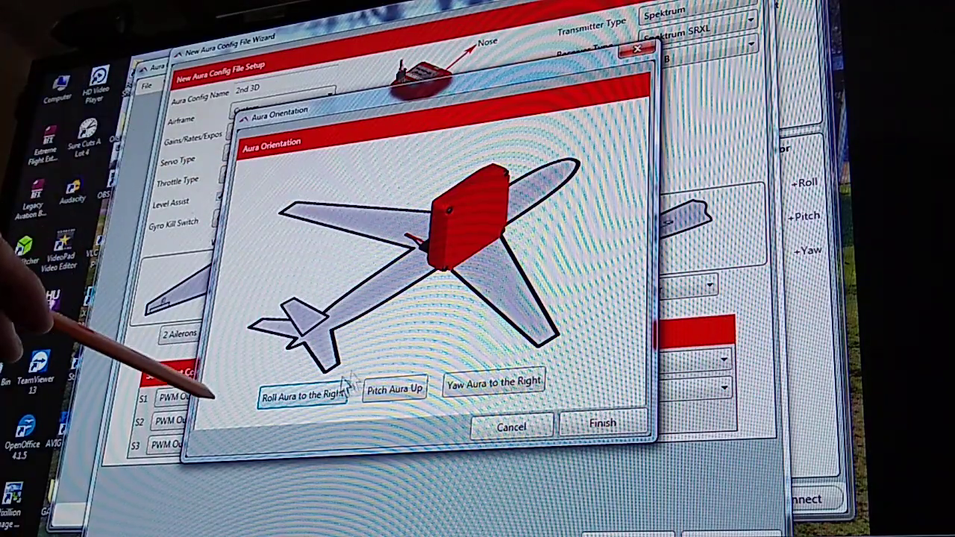
left_click(302, 393)
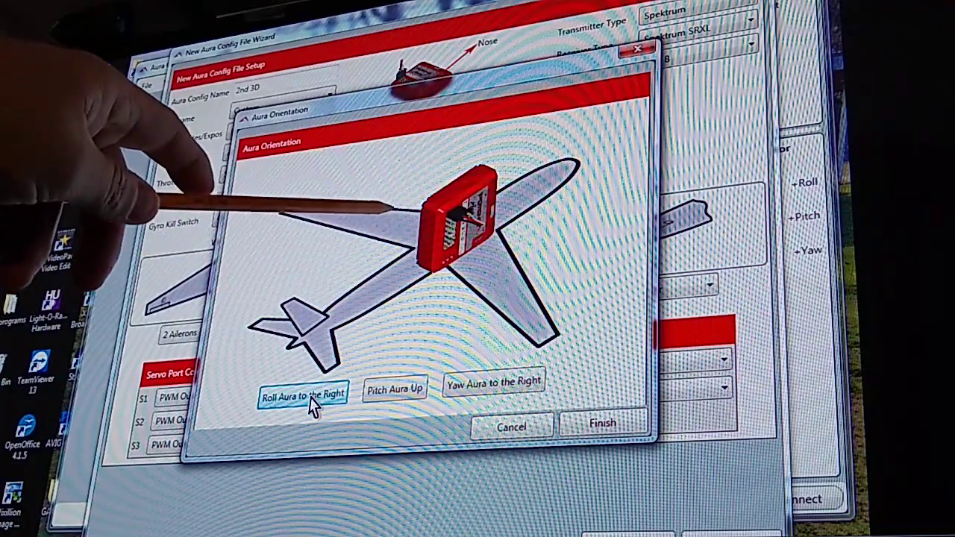
left_click(301, 393)
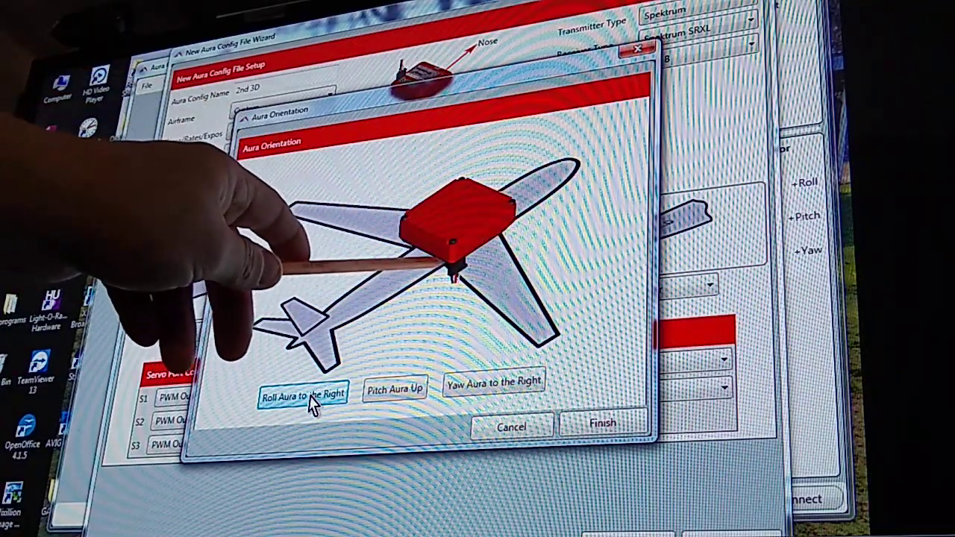
left_click(302, 391)
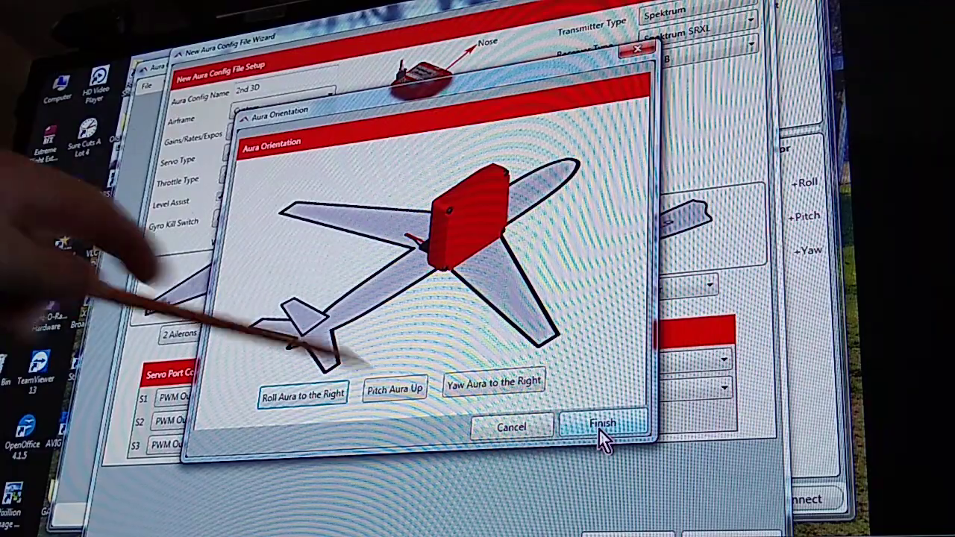
left_click(603, 423)
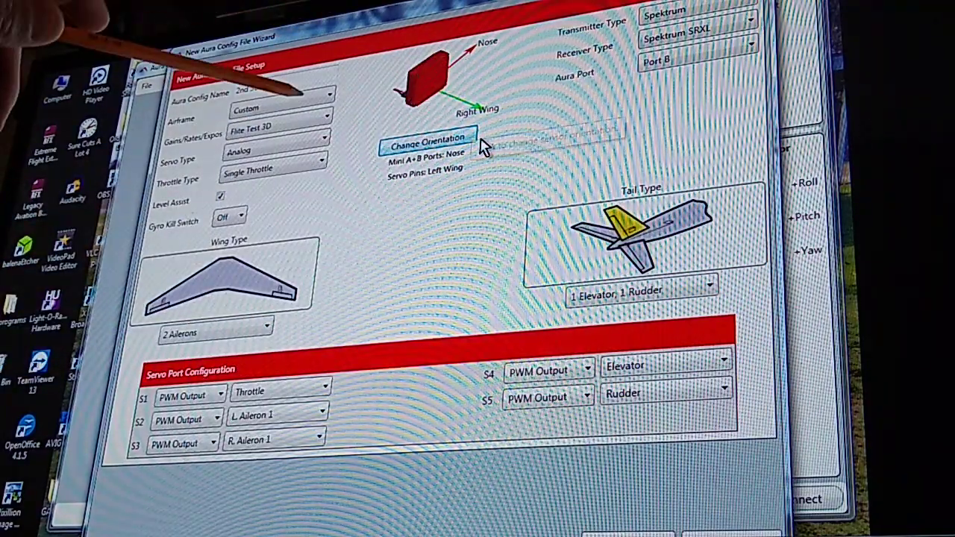
mouse_move(481, 131)
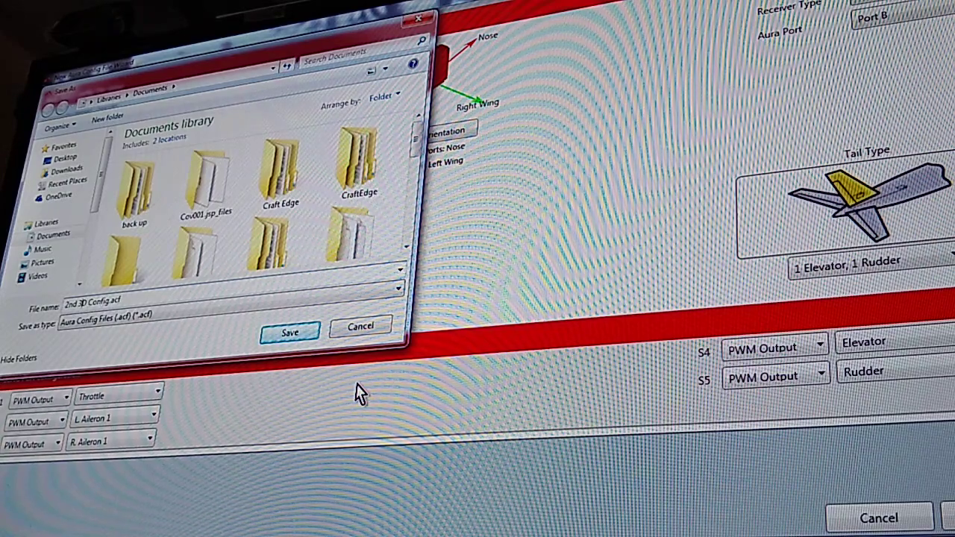
Step: Save the config as '2nd unit 3D profile Config.acf'
type("unit 3D profile")
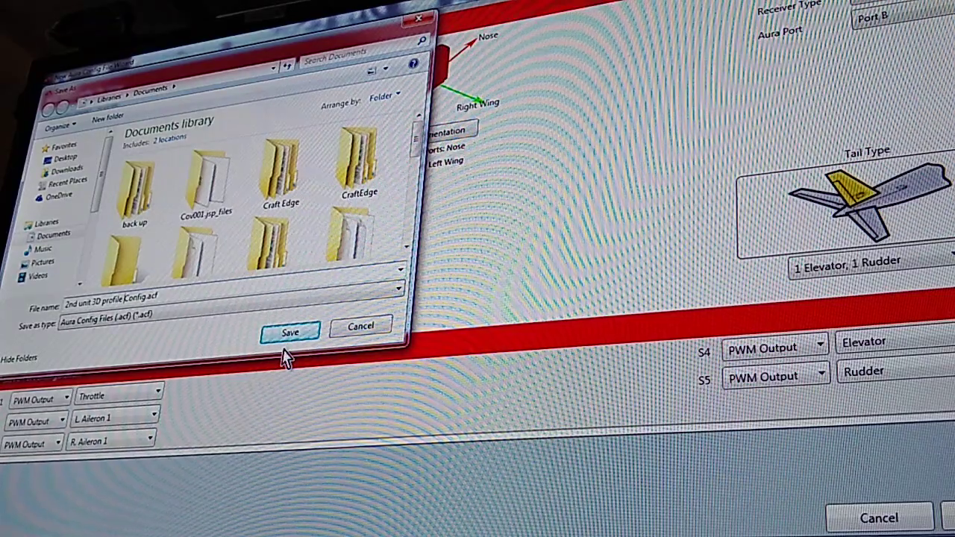
left_click(290, 332)
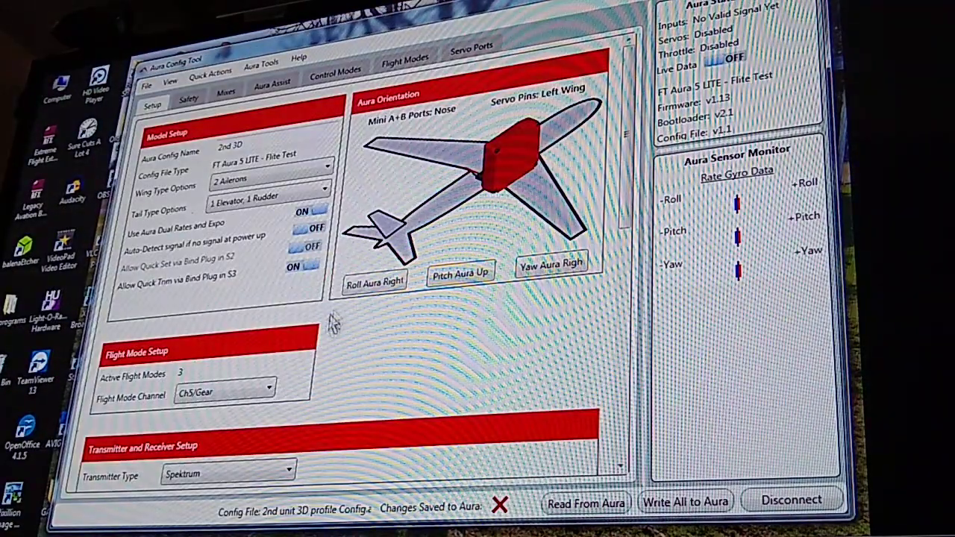
mouse_move(202, 176)
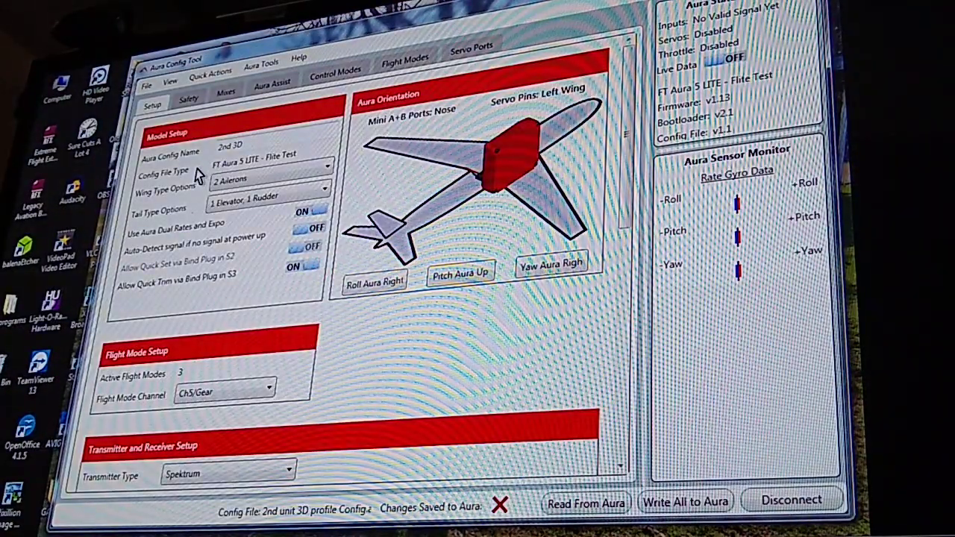
mouse_move(223, 190)
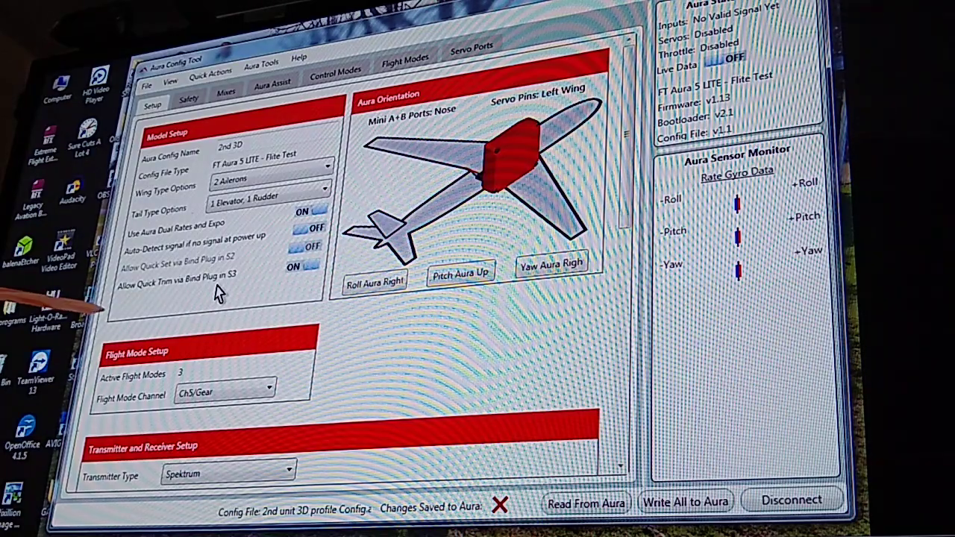
mouse_move(294, 267)
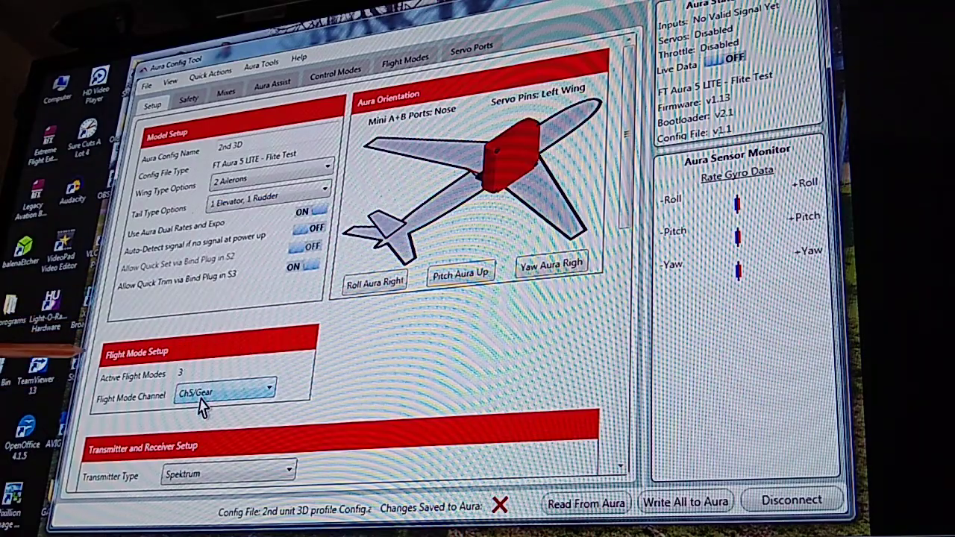
mouse_move(198, 477)
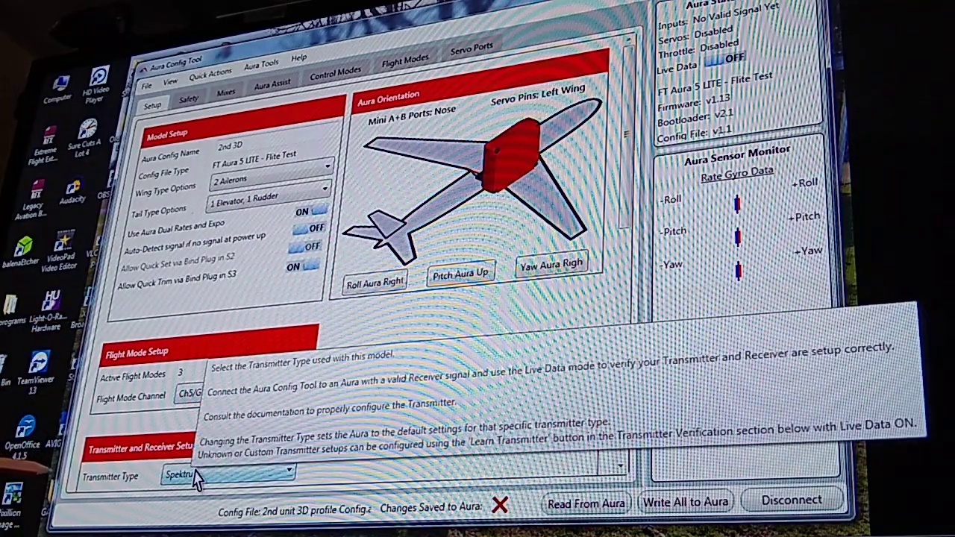
mouse_move(467, 388)
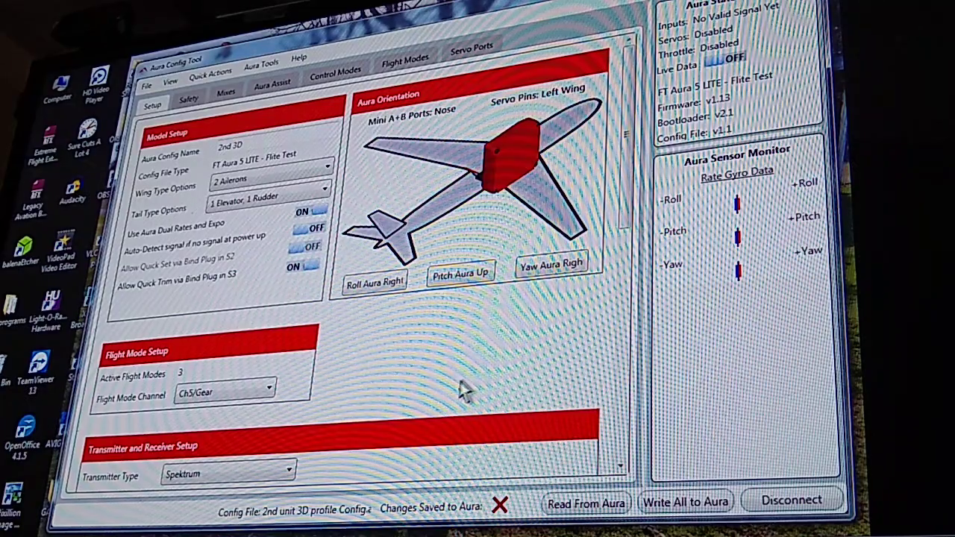
mouse_move(421, 279)
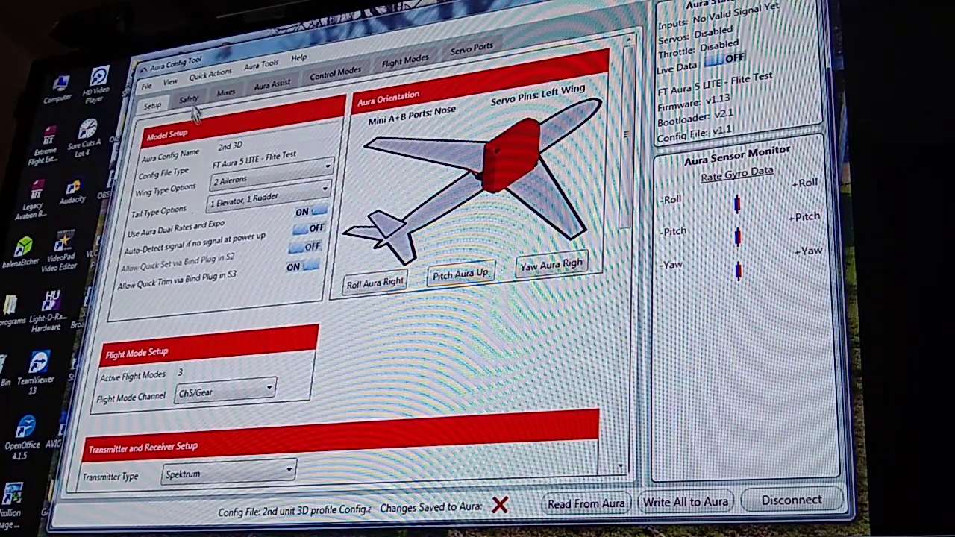
left_click(188, 103)
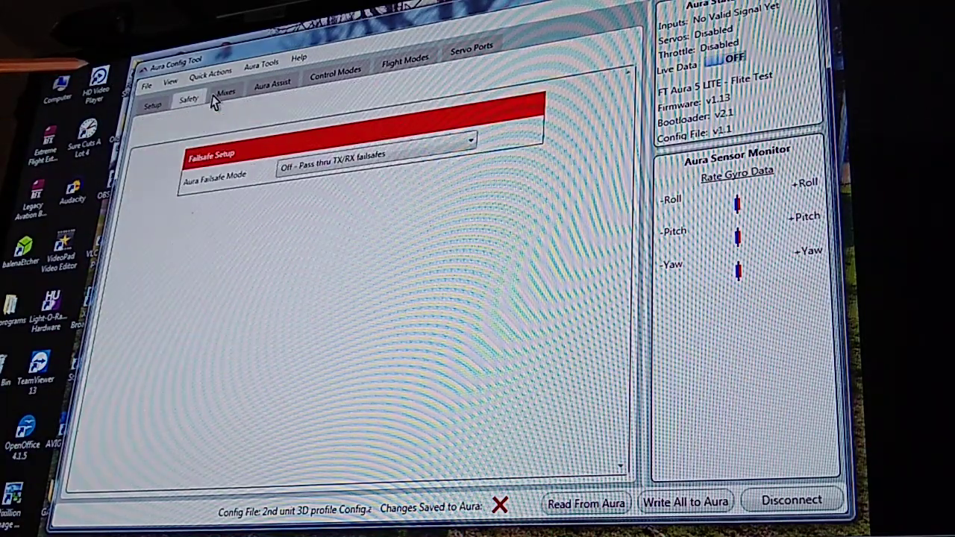
left_click(272, 85)
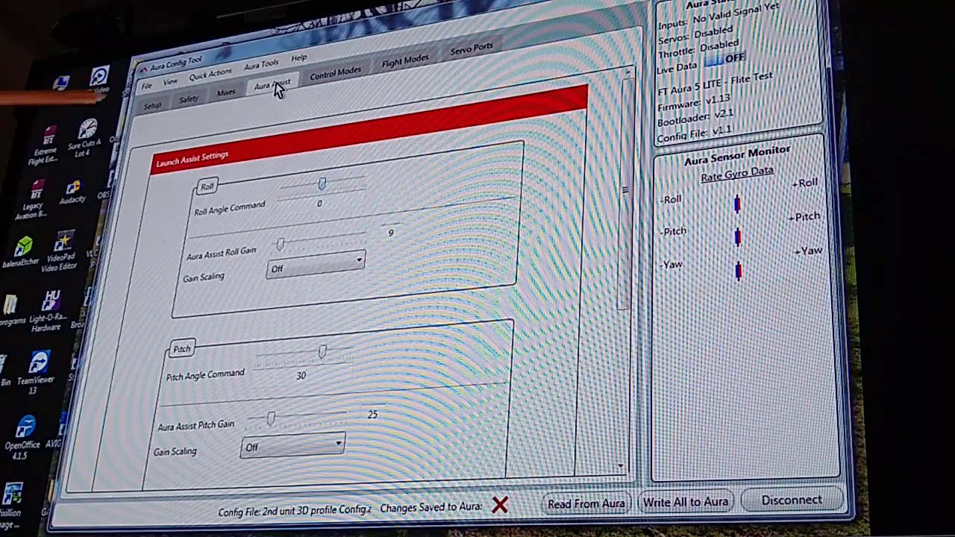
left_click(335, 70)
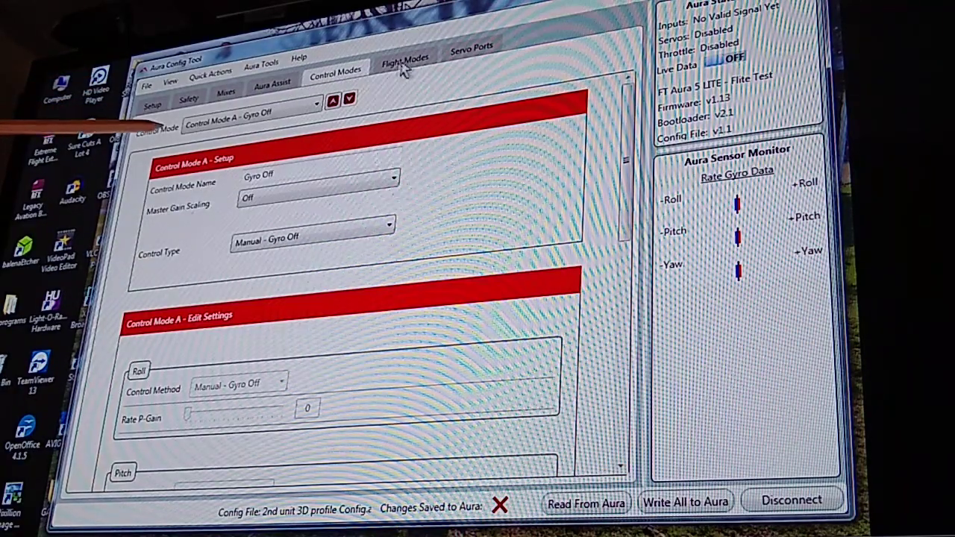
left_click(472, 45)
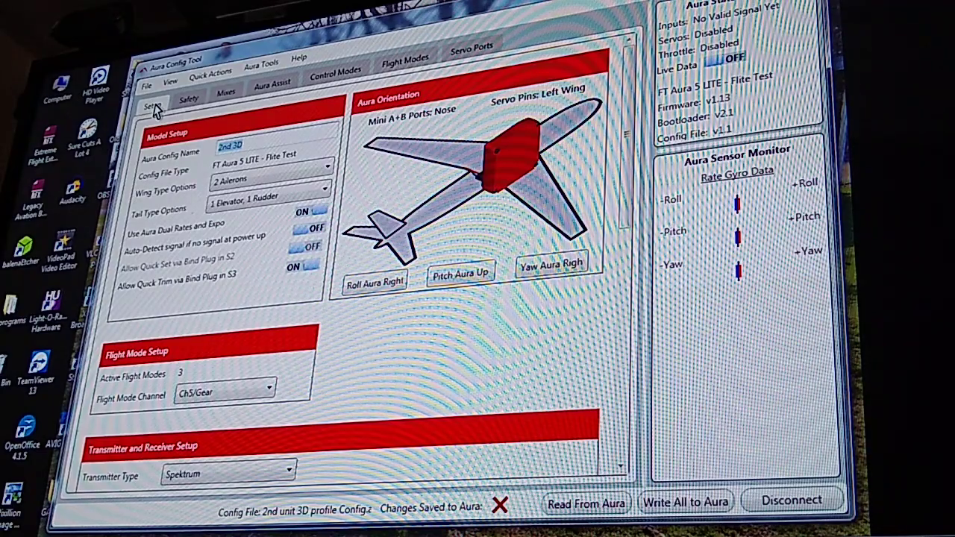
mouse_move(183, 161)
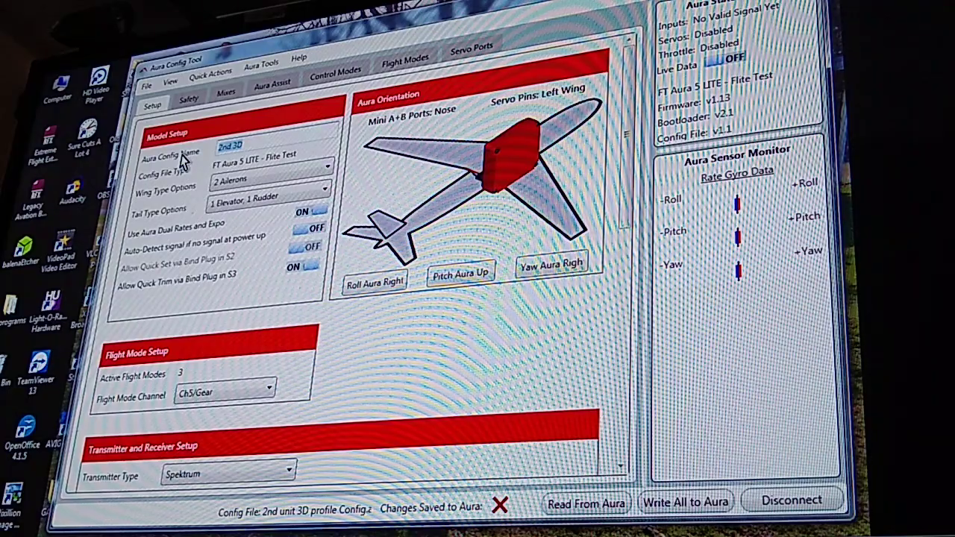
left_click(188, 101)
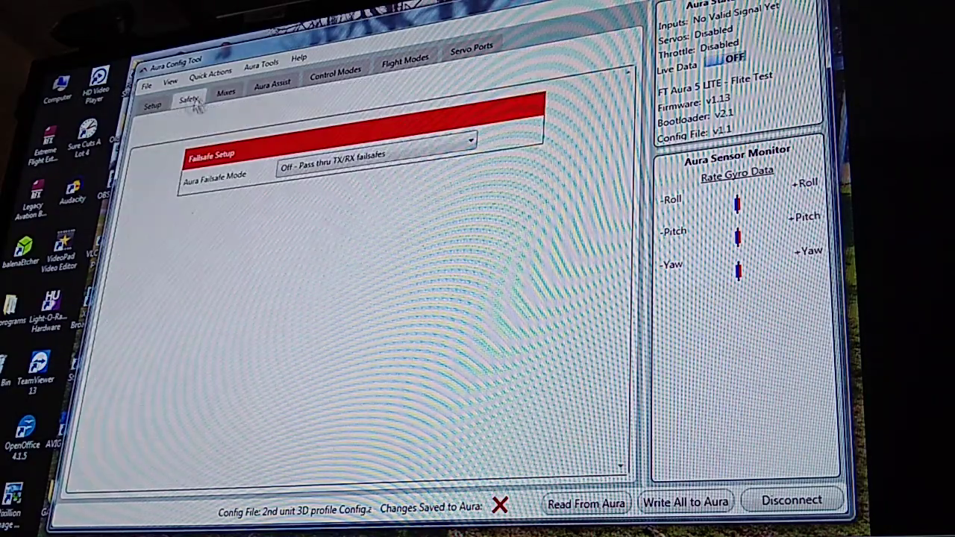
left_click(405, 58)
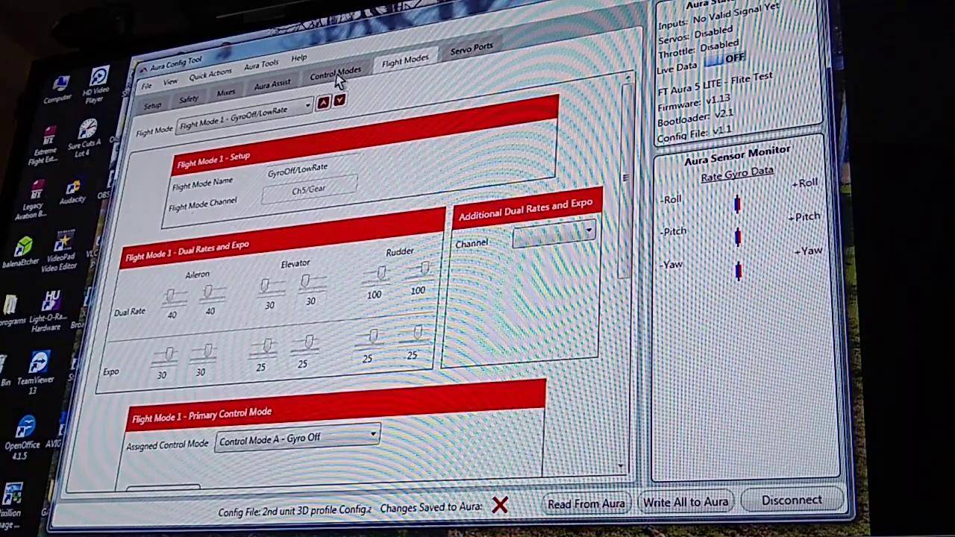
left_click(271, 82)
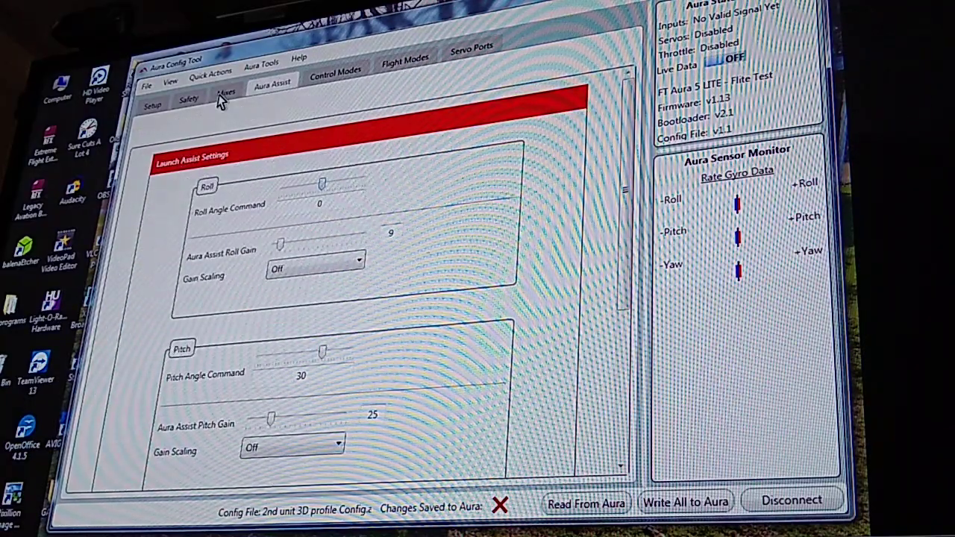
left_click(226, 90)
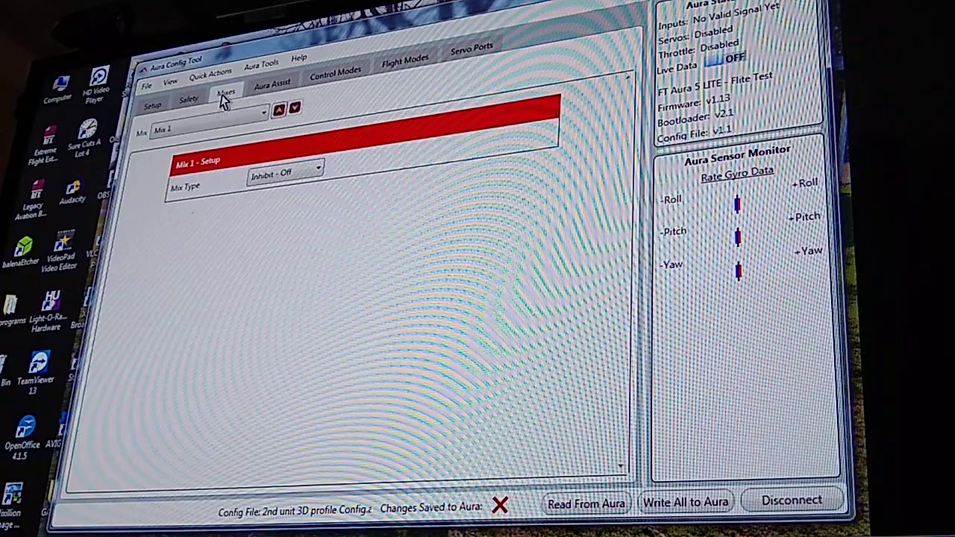
left_click(404, 58)
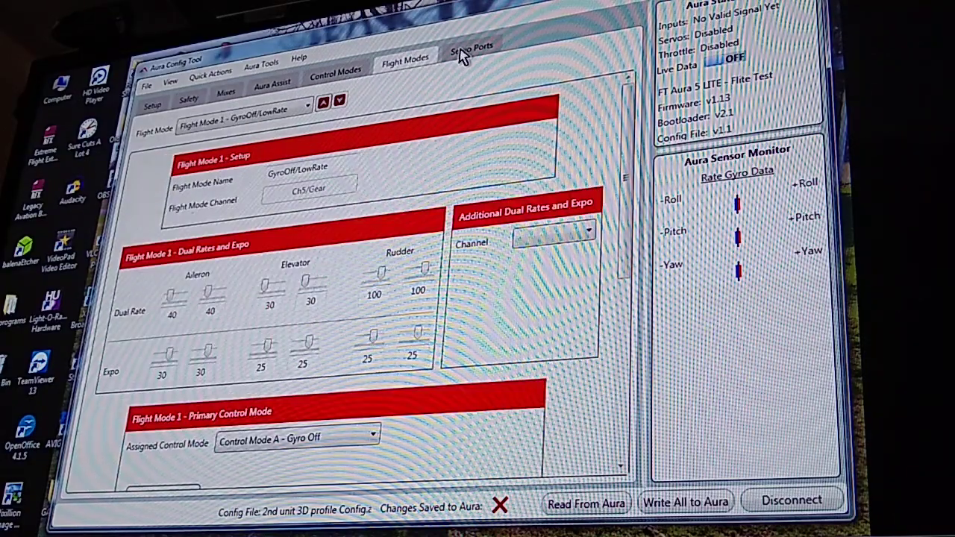
mouse_move(402, 67)
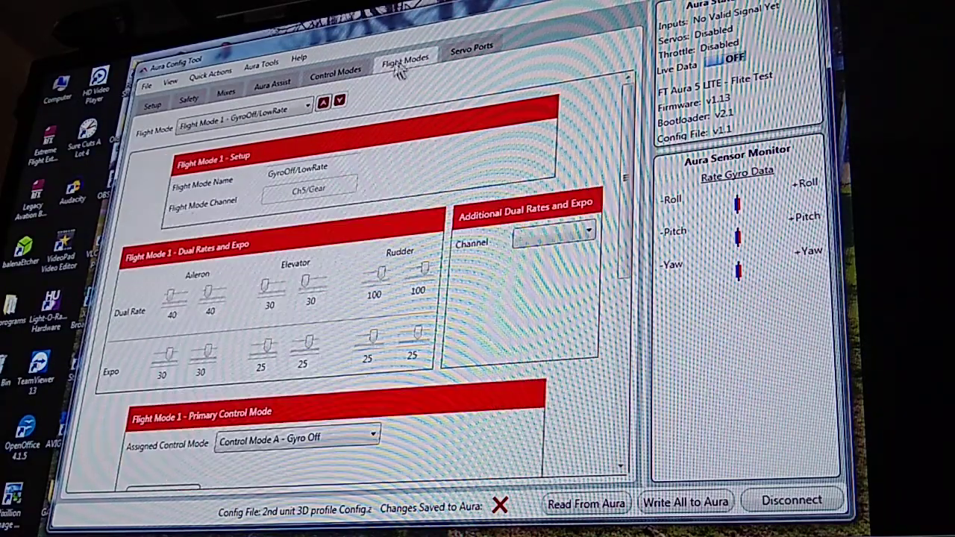
left_click(153, 102)
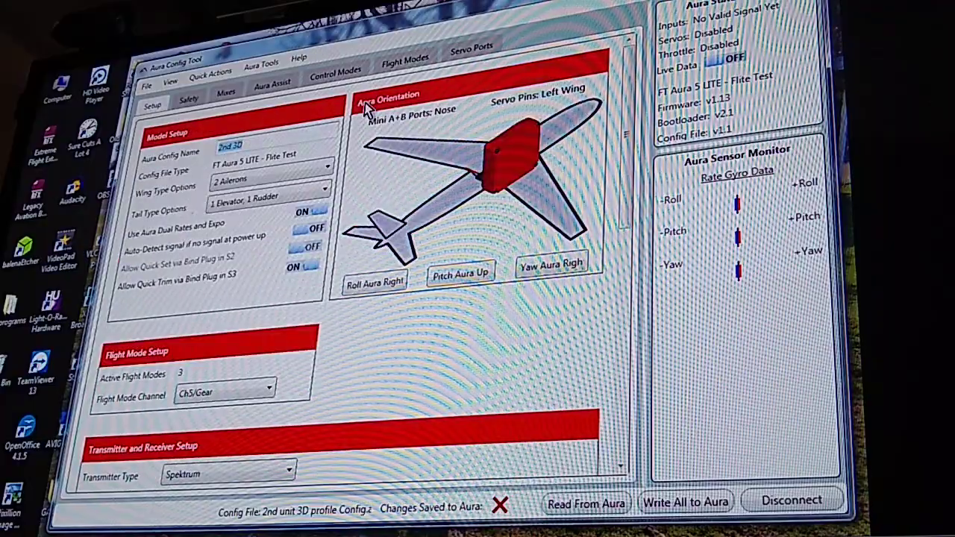